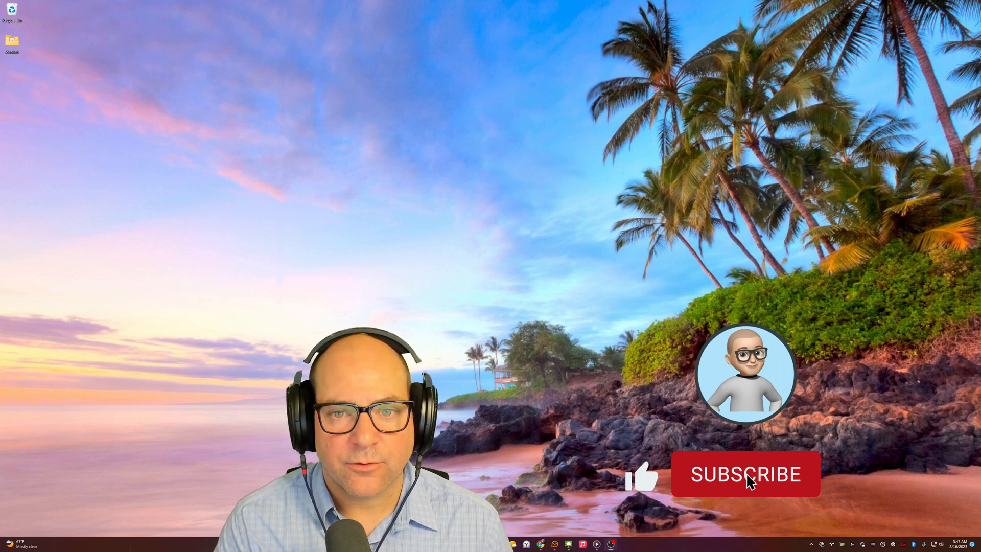
Open Windows Settings from the taskbar onto the System page
left_click(744, 473)
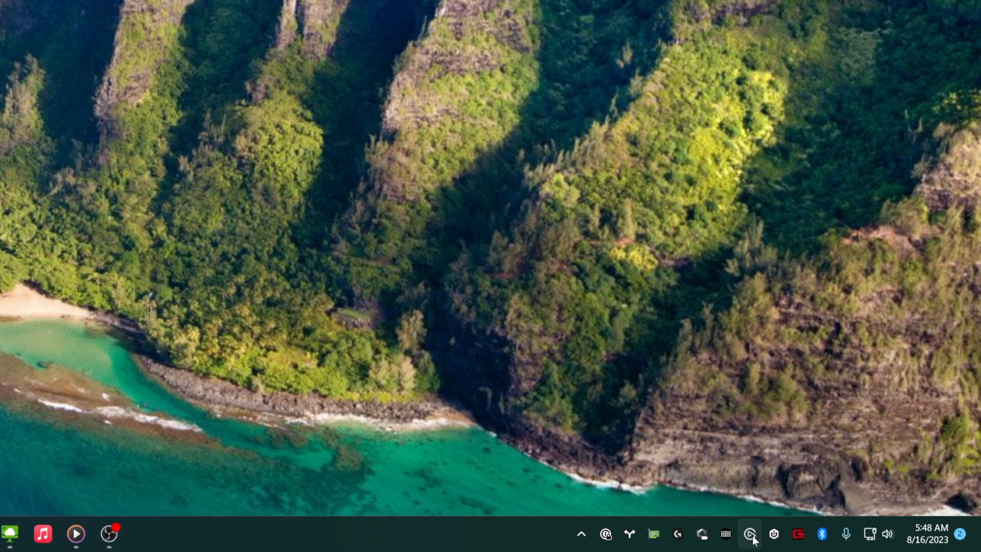
left_click(749, 533)
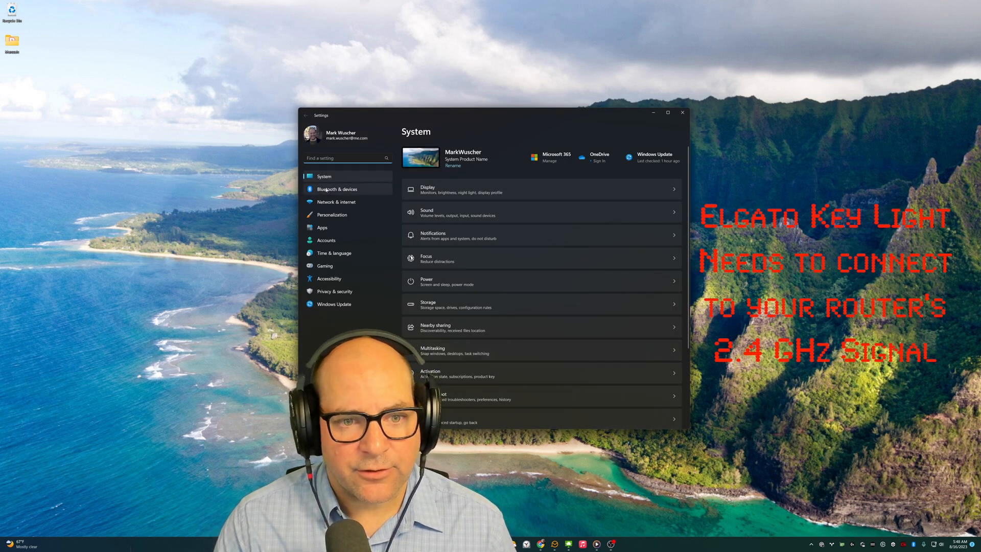
Go to Network & internet > Wi-Fi and expand the list of available networks
left_click(336, 202)
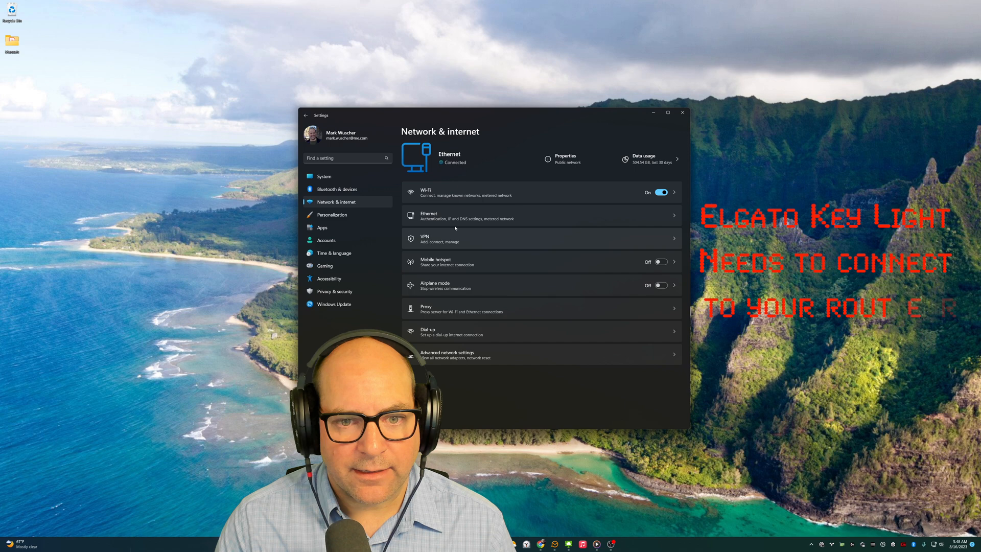
left_click(451, 192)
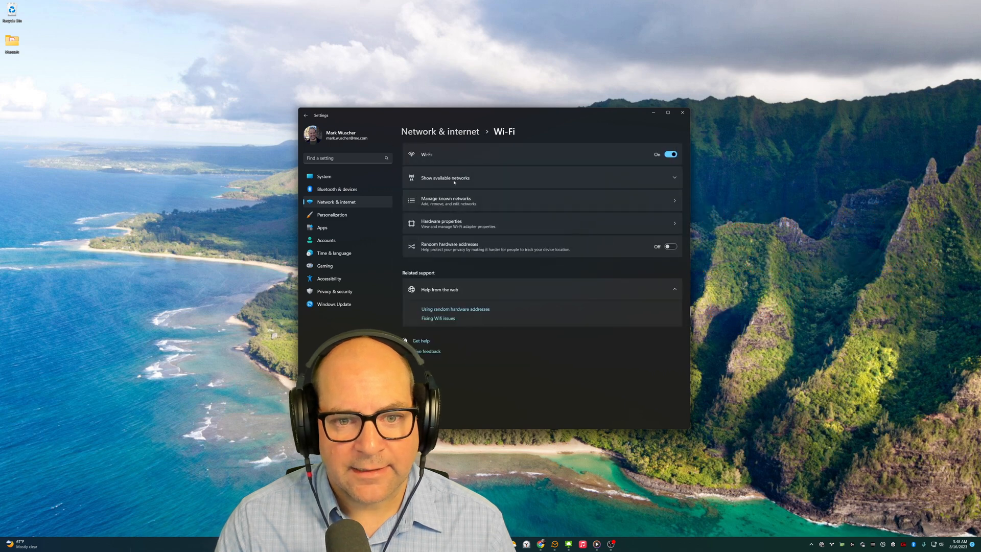
left_click(445, 178)
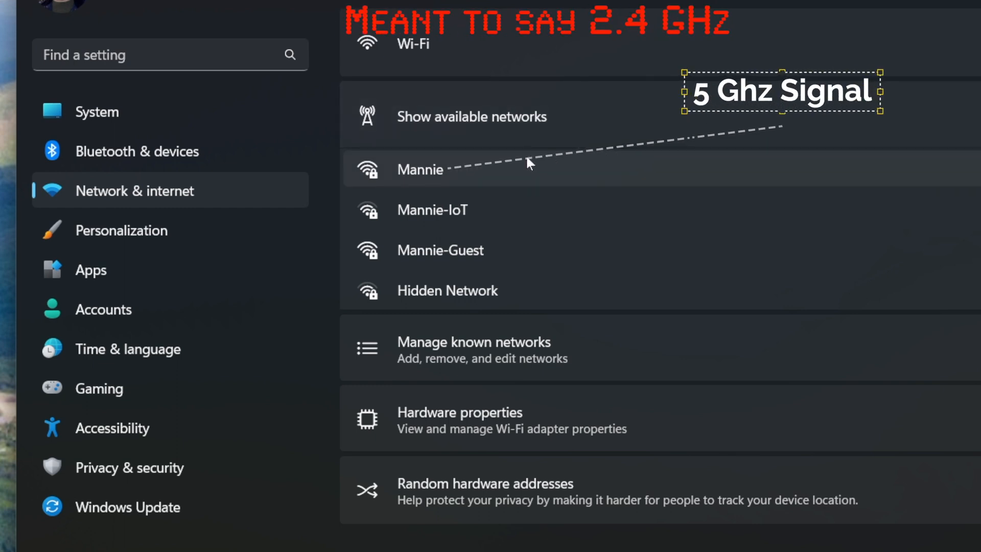
mouse_move(515, 176)
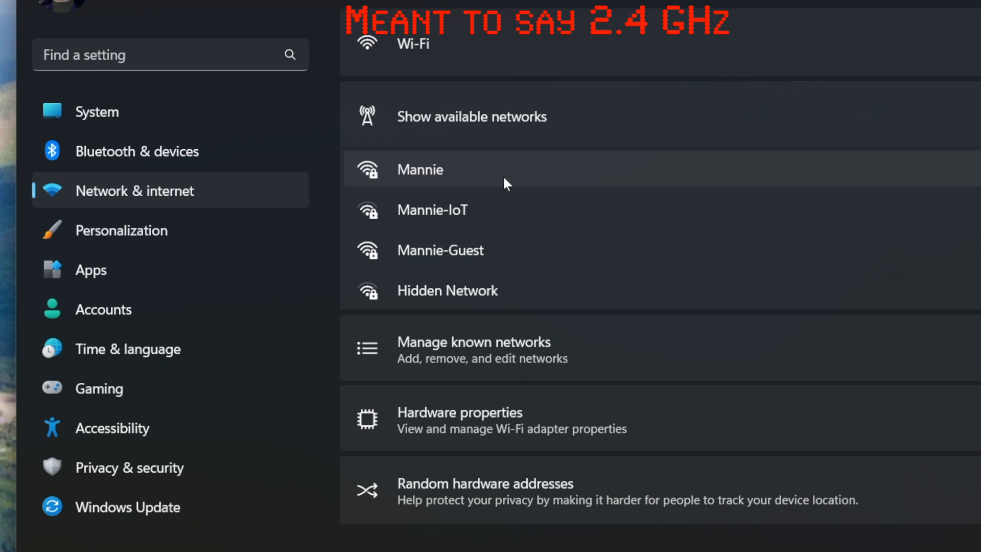
mouse_move(518, 186)
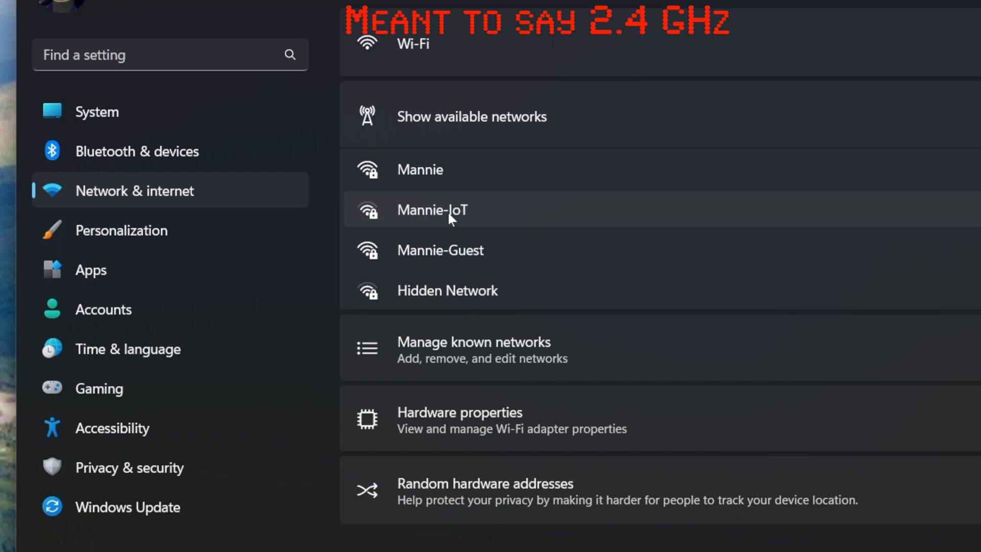
mouse_move(488, 204)
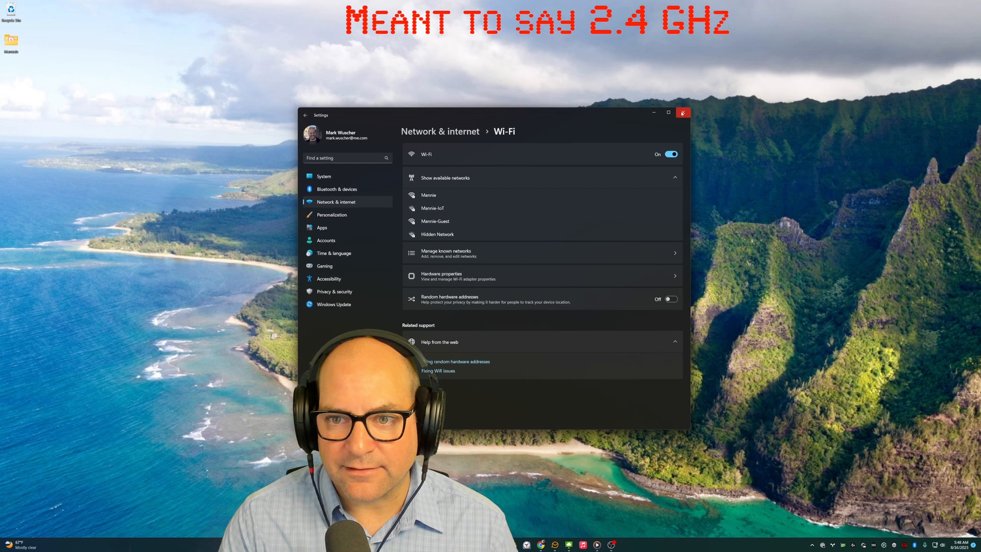
Close Windows Settings and bring up the mirrored iPhone's Settings app
left_click(684, 113)
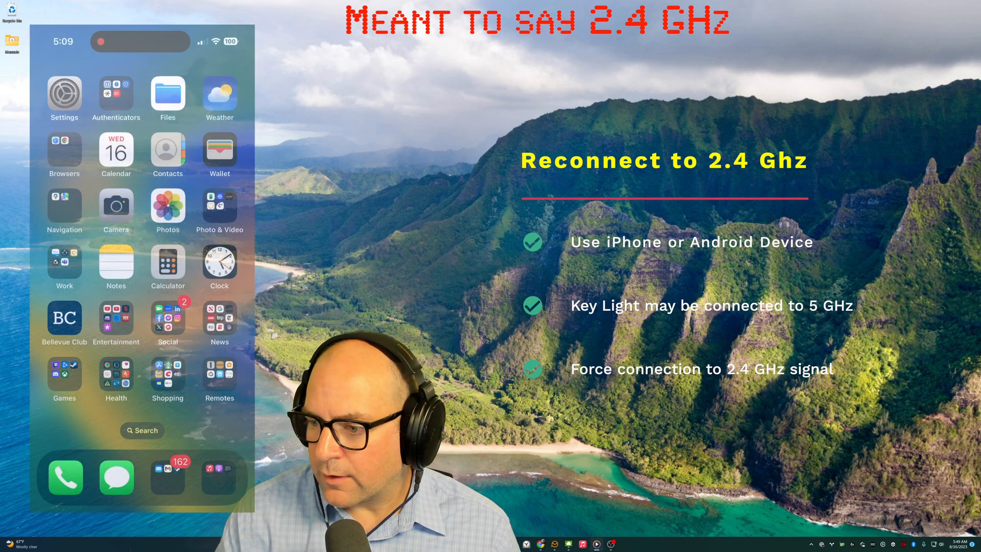
left_click(64, 91)
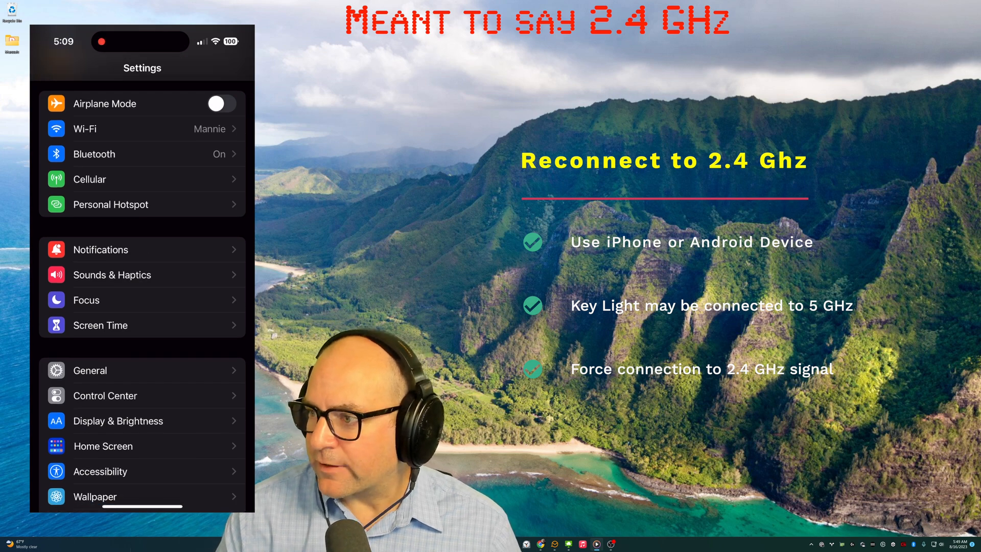
Open the iPhone's Wi-Fi settings where the Elgato Key Light 2ECA awaits setup
left_click(125, 129)
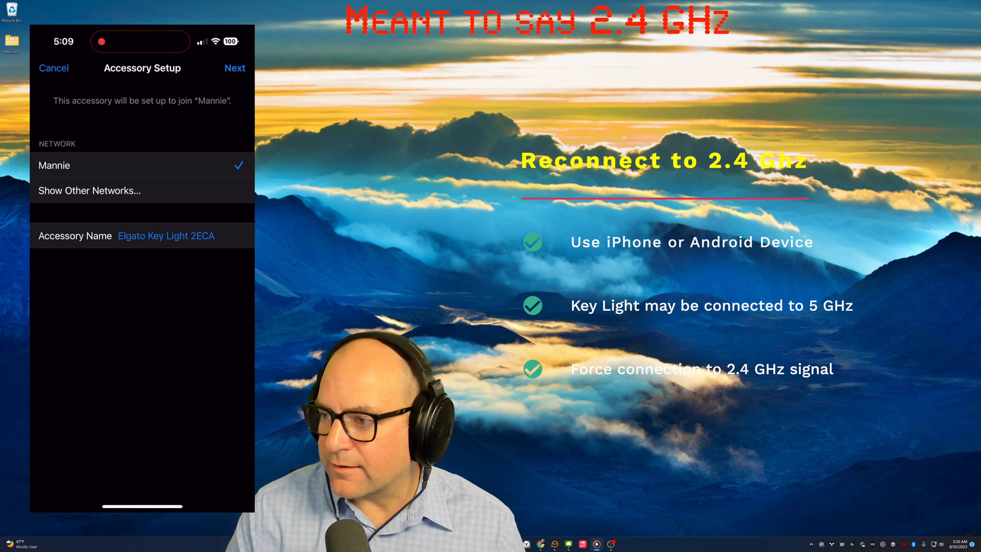
Switch the Key Light's network from Mannie to Mannie-IoT and continue with Next
left_click(90, 191)
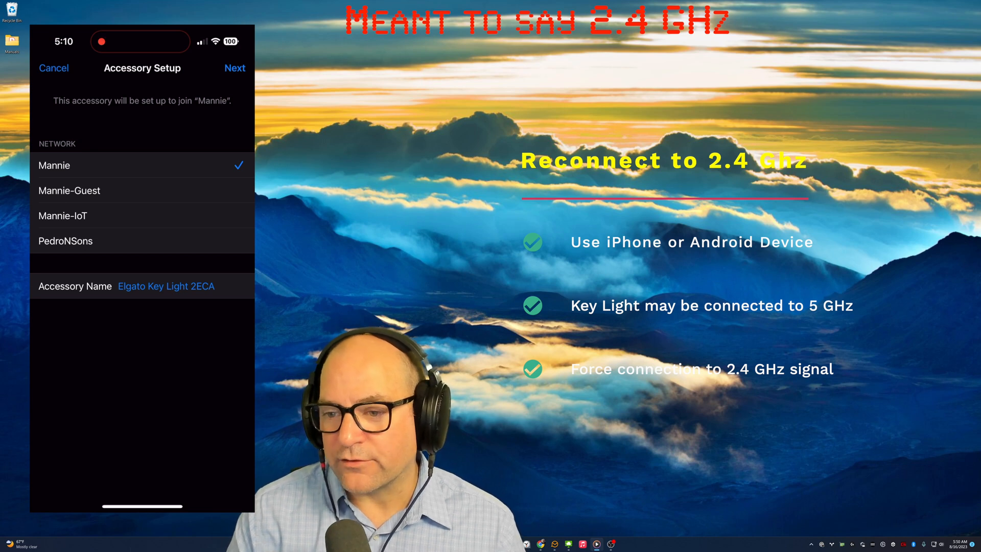
left_click(63, 216)
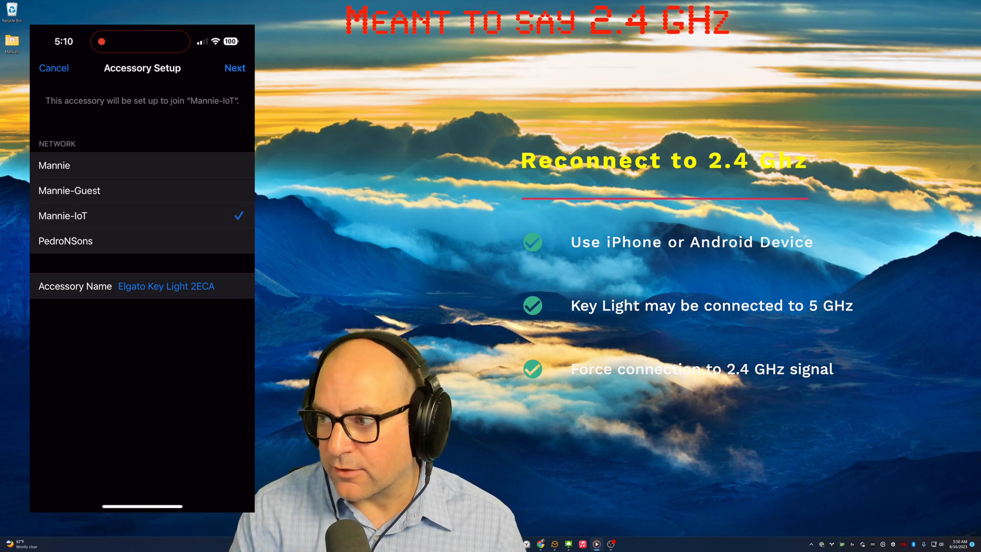
left_click(235, 68)
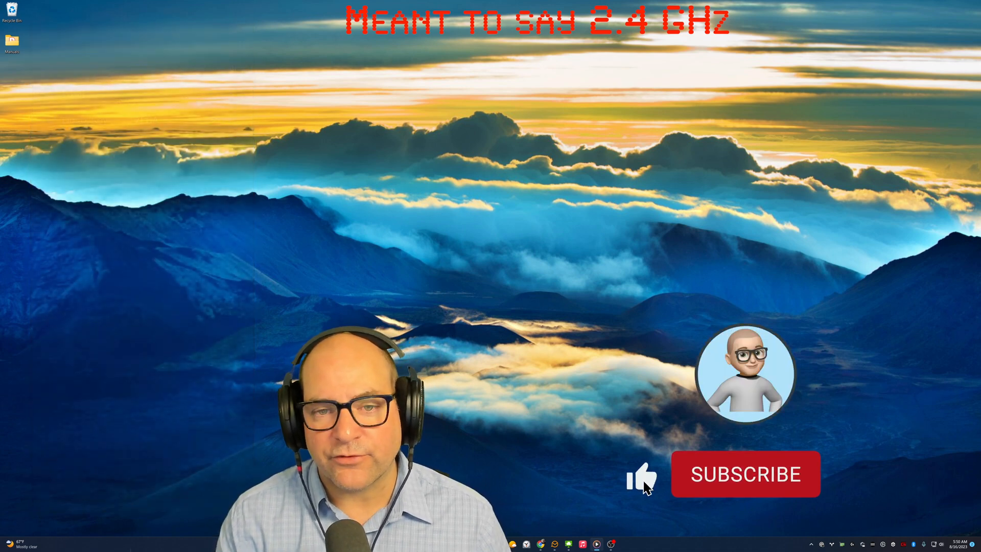
left_click(745, 473)
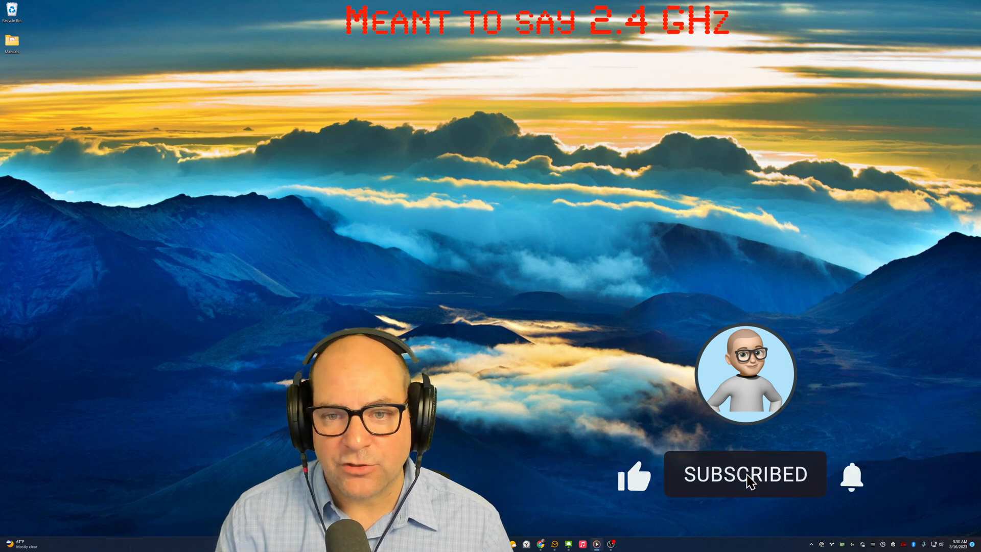